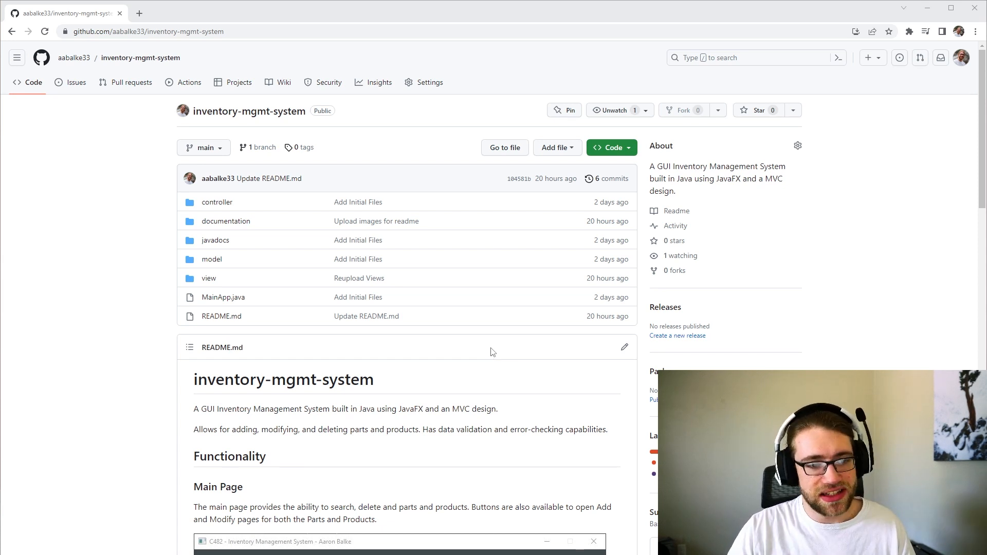
{"action": "mouse_move", "coordinate": [211, 258]}
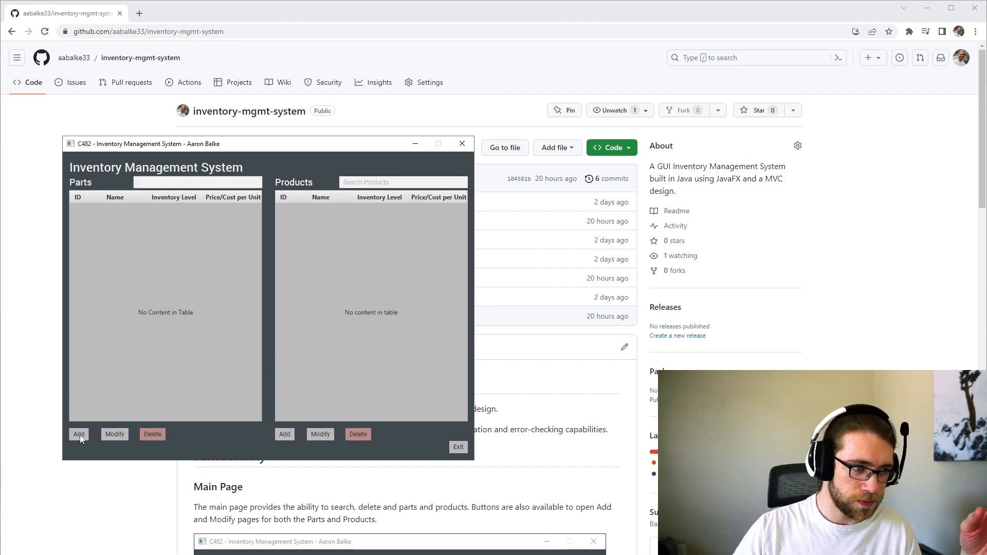
Launch the inventory app and bring up the empty Add Part form with In-House selected
{"action": "left_click", "coordinate": [78, 434]}
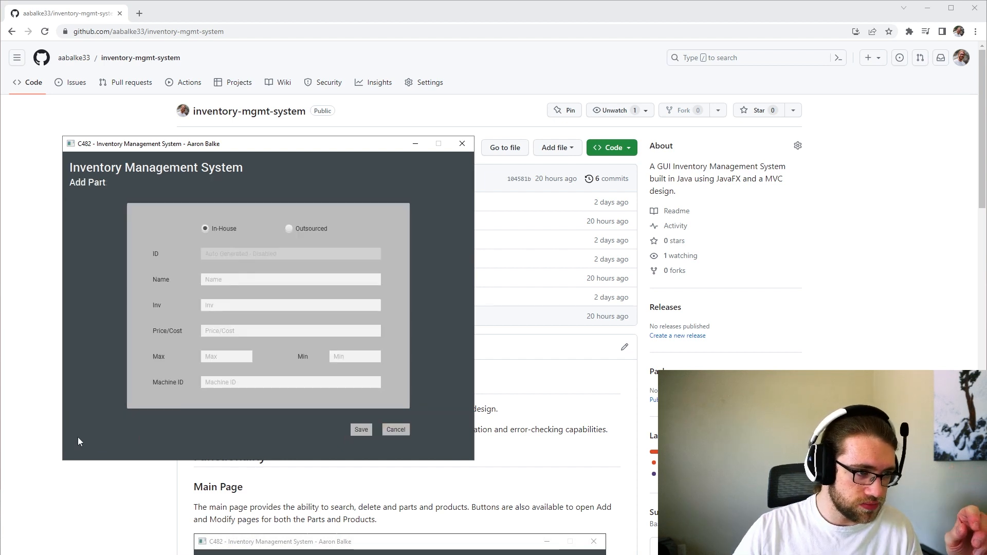
{"action": "mouse_move", "coordinate": [359, 269]}
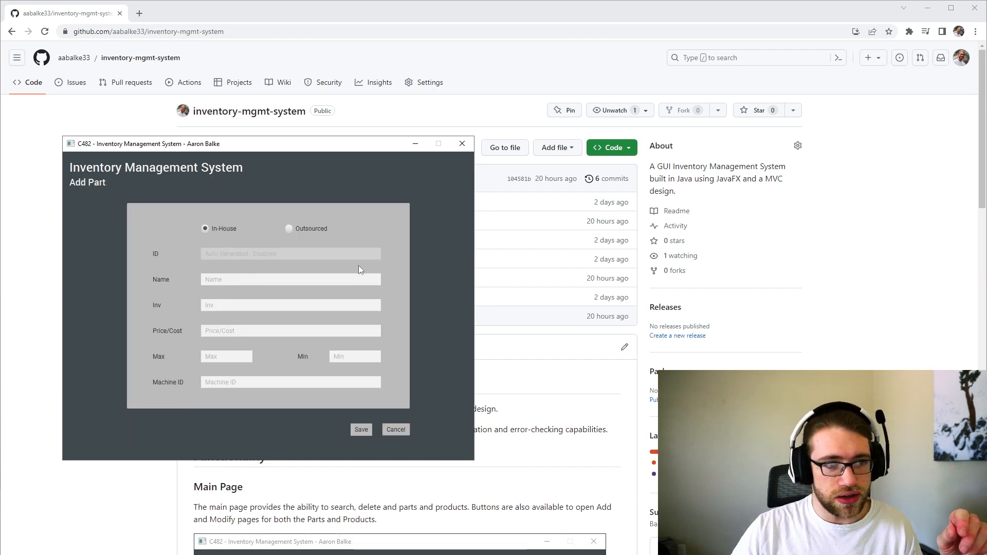
{"action": "left_click", "coordinate": [290, 279]}
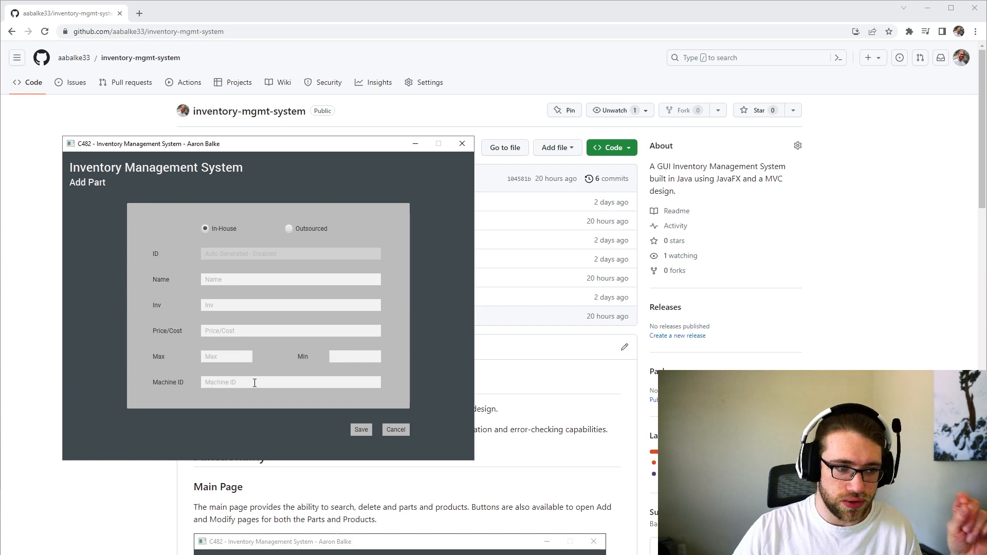
{"action": "mouse_move", "coordinate": [198, 365]}
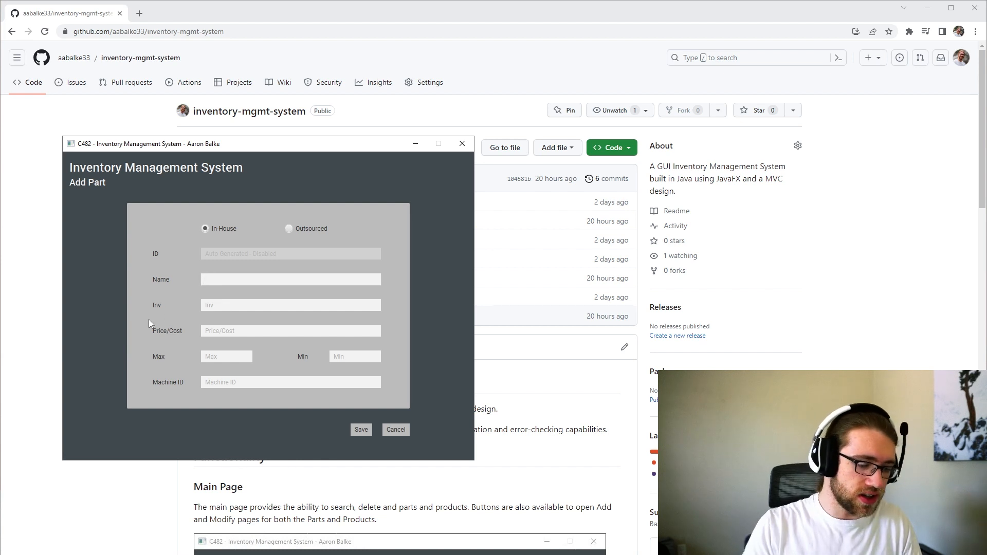
Enter an in-house part named Keyboard: inventory 5, price 25.00, max 10, min 1, machine ID 1
{"action": "type", "text": "Keyb"}
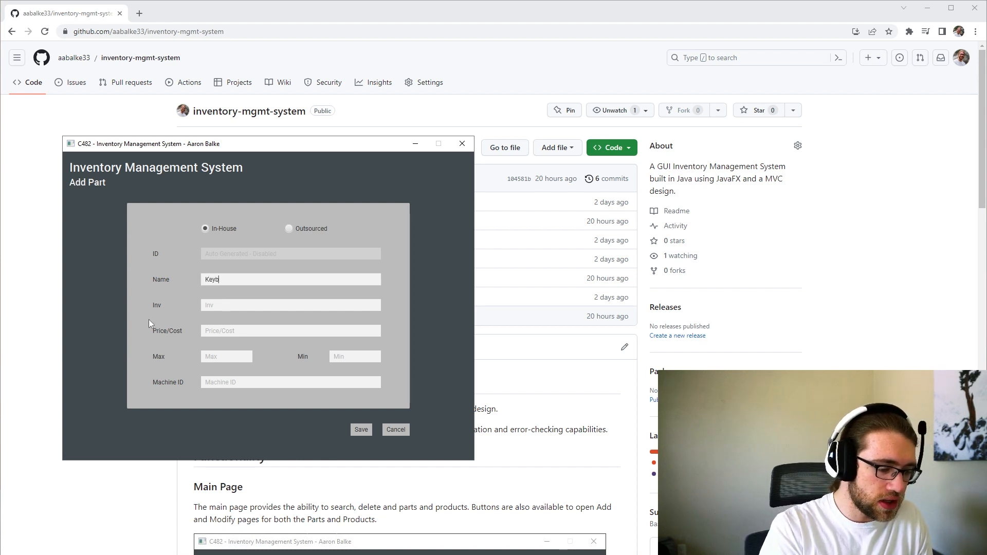
{"action": "type", "text": "oard"}
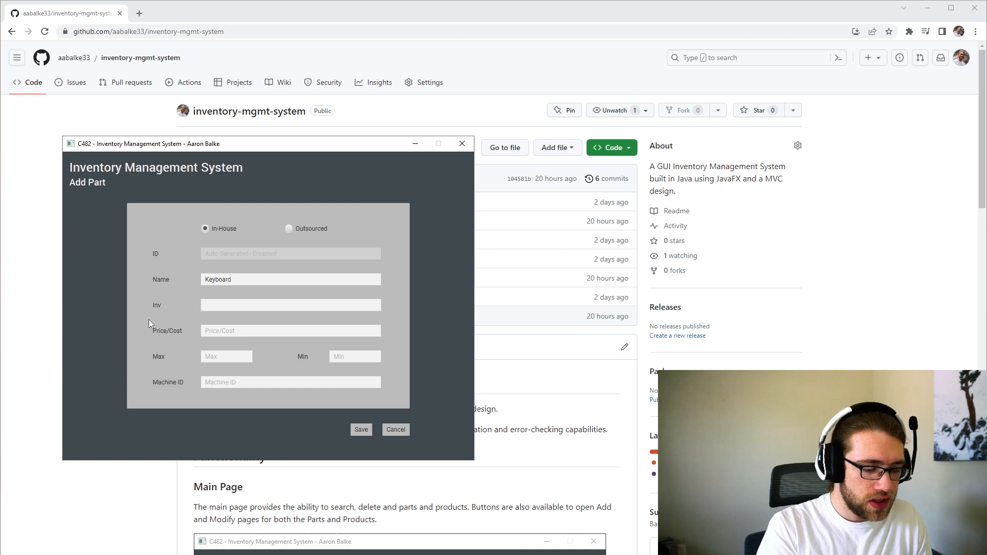
{"action": "type", "text": "5"}
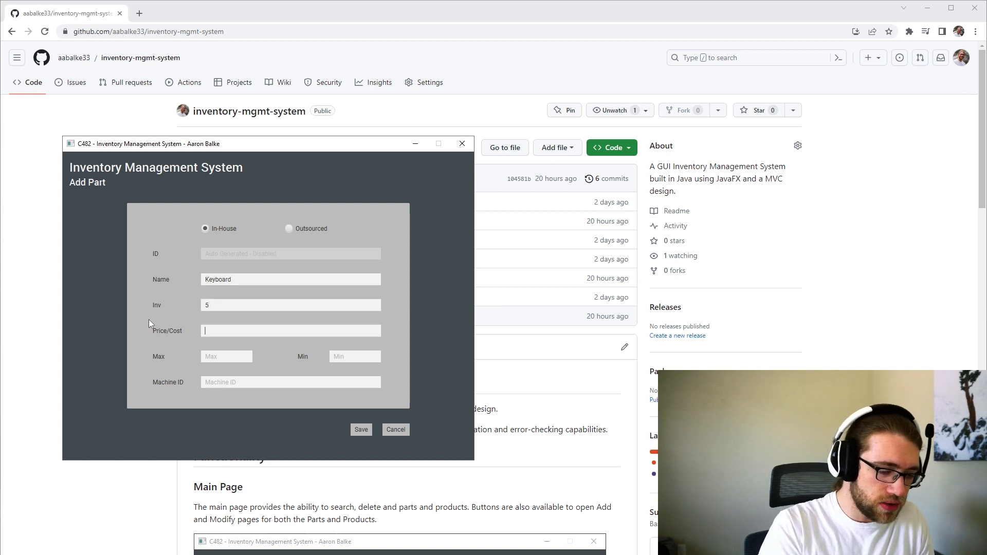
{"action": "type", "text": "25.00"}
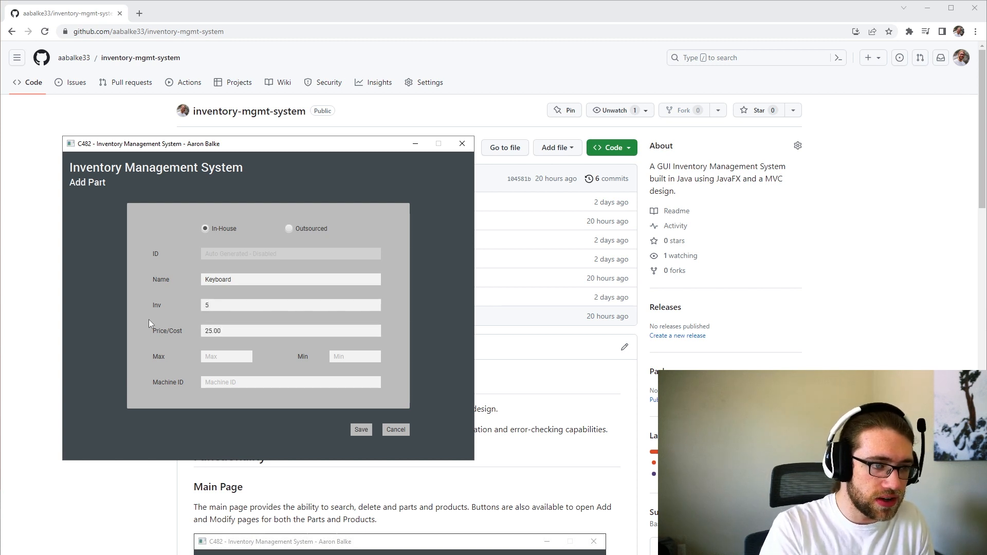
{"action": "type", "text": "10"}
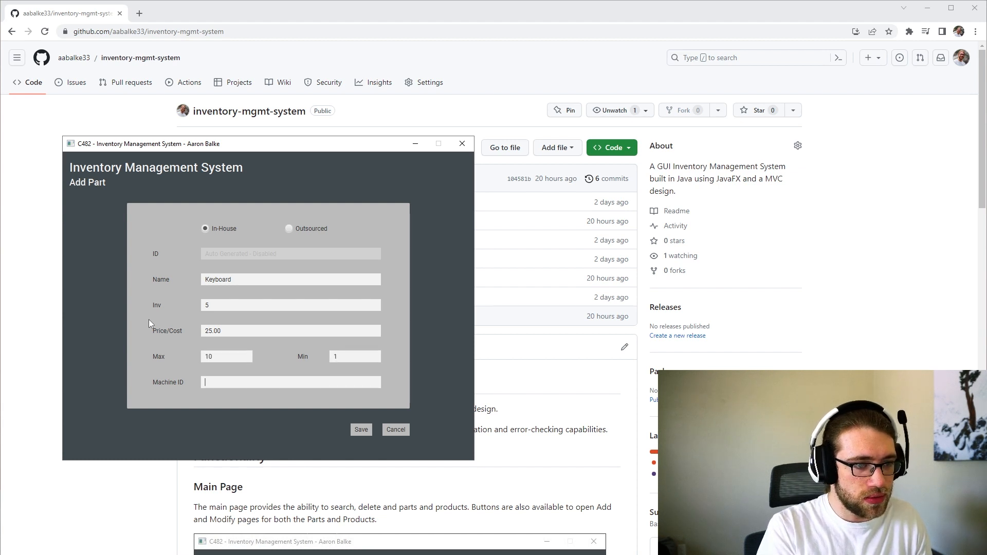
{"action": "type", "text": "1"}
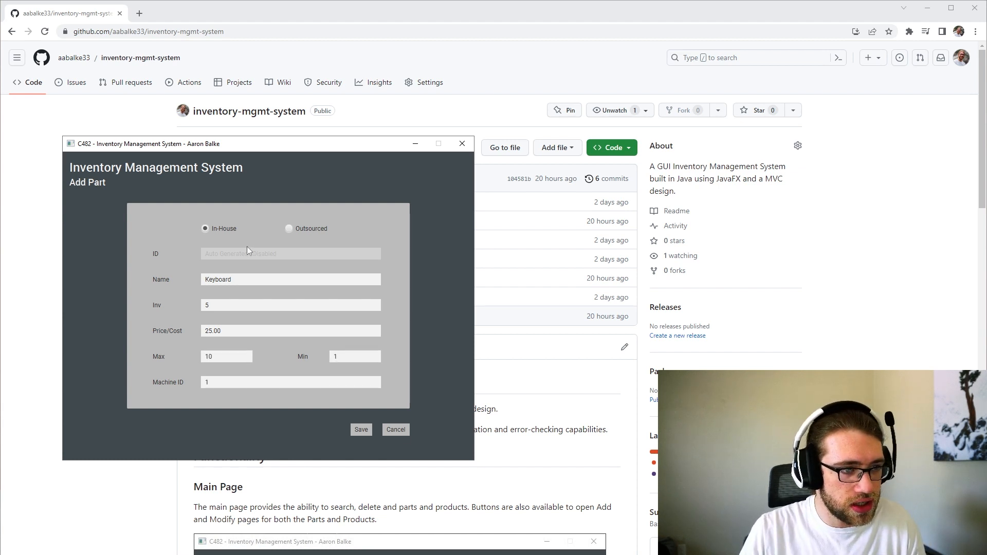
Save the Keyboard part, then review it in the Modify form and cancel back
{"action": "left_click", "coordinate": [361, 429]}
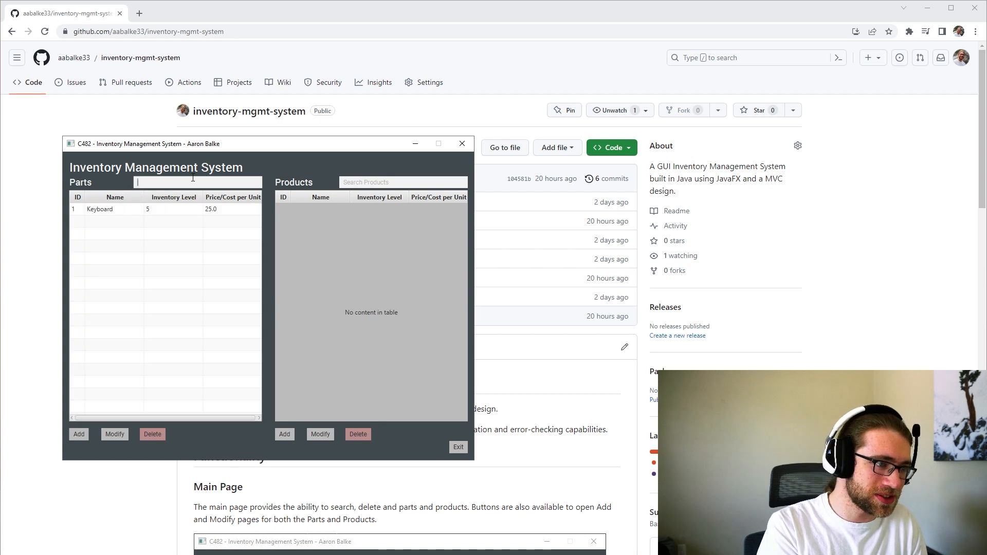
{"action": "mouse_move", "coordinate": [191, 207]}
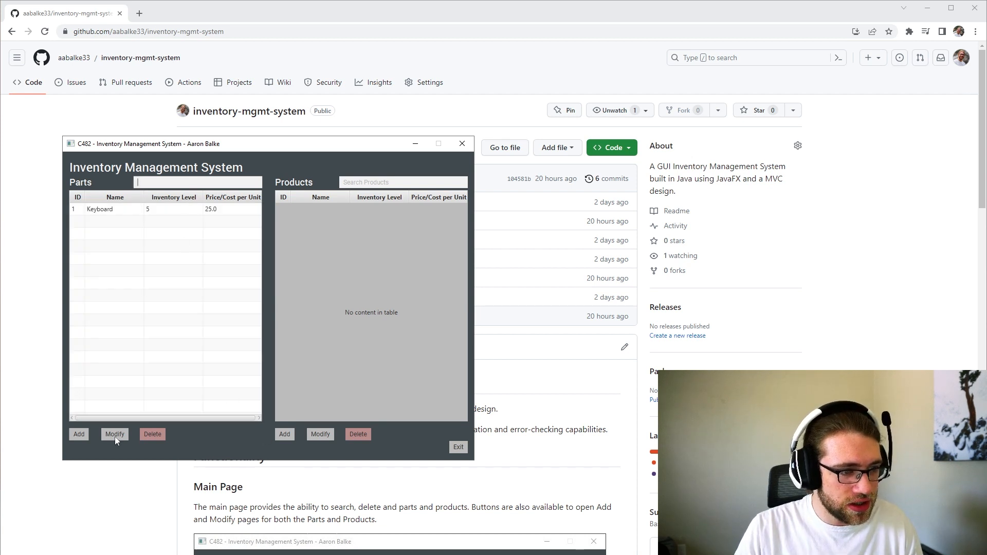
{"action": "left_click", "coordinate": [114, 434]}
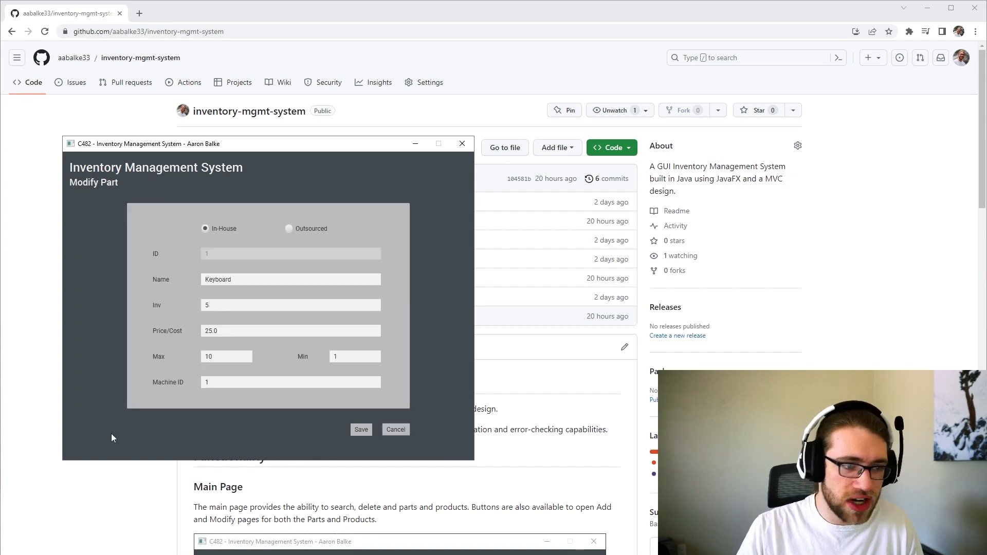
{"action": "left_click", "coordinate": [395, 429]}
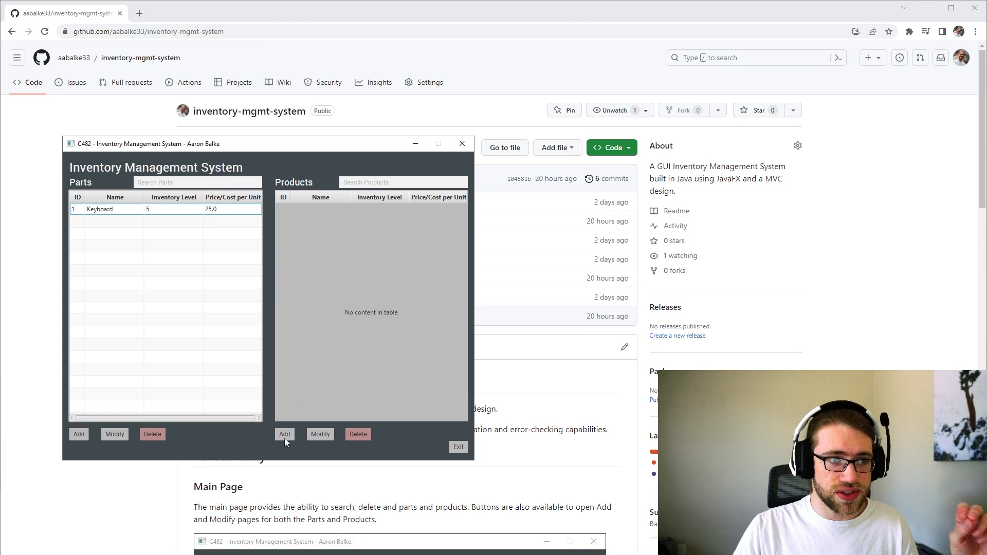
Start a new product and associate the Keyboard part with it
{"action": "left_click", "coordinate": [283, 434]}
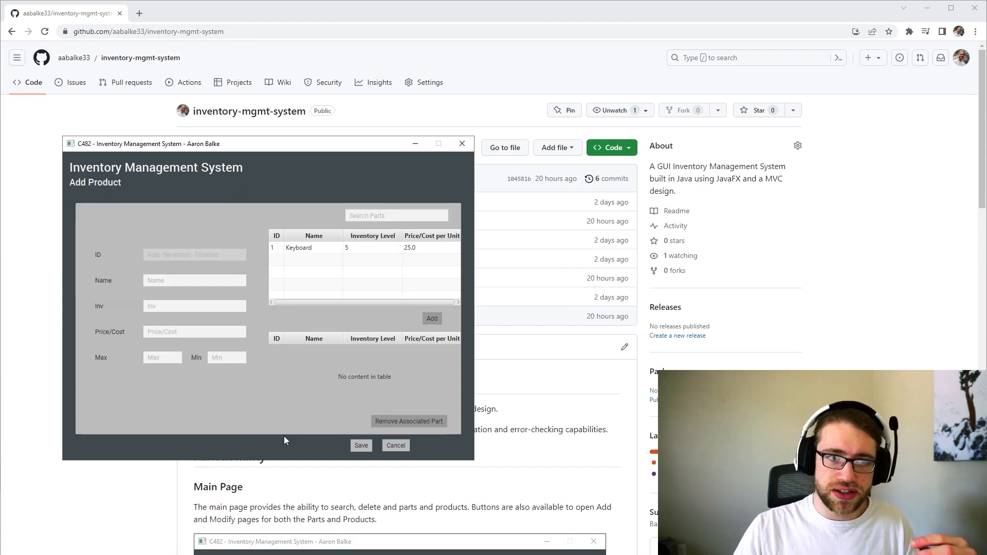
{"action": "left_click", "coordinate": [299, 248]}
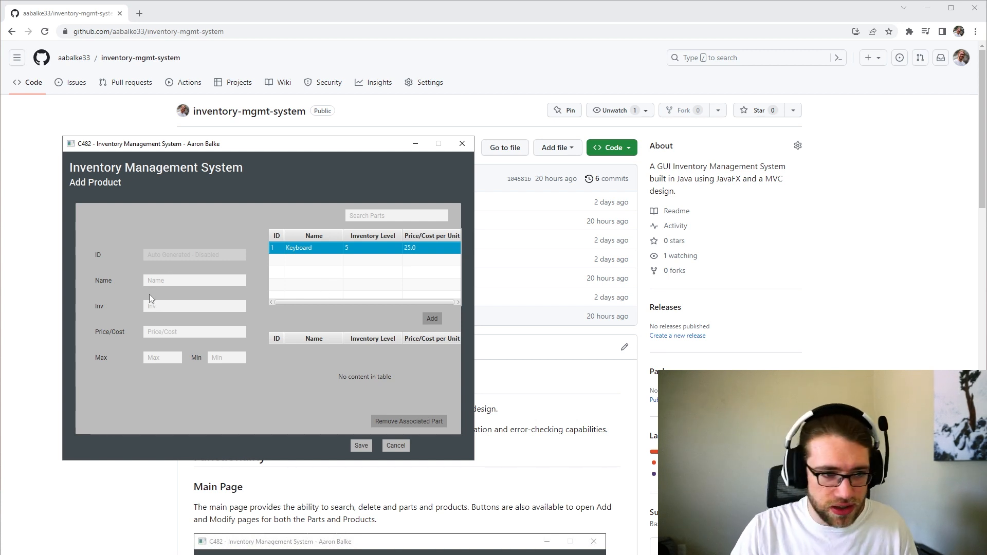
{"action": "left_click", "coordinate": [431, 318]}
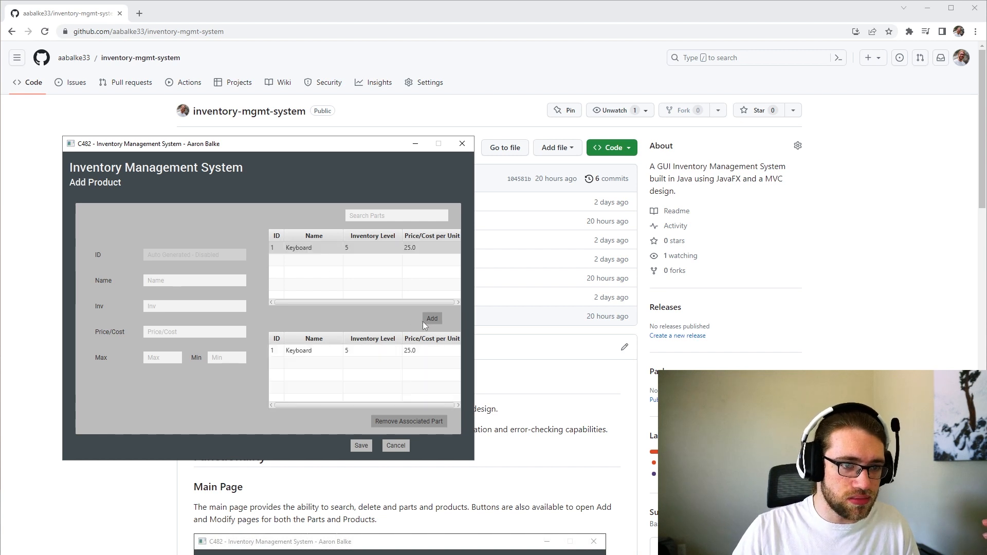
Name the product Peripheral Bundle with inventory 5, price 100.00, max 10, min 1
{"action": "left_click", "coordinate": [194, 280]}
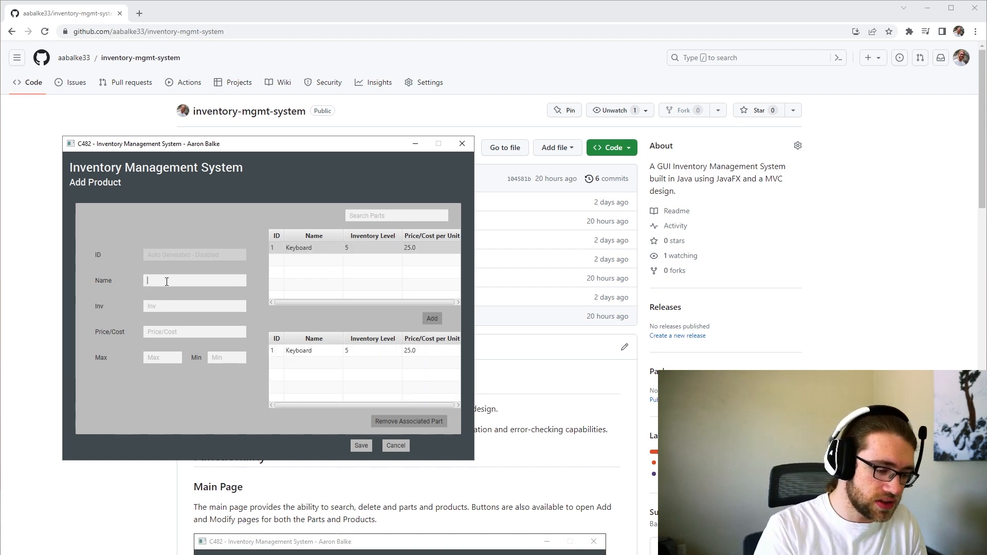
{"action": "type", "text": "Peripheral B"}
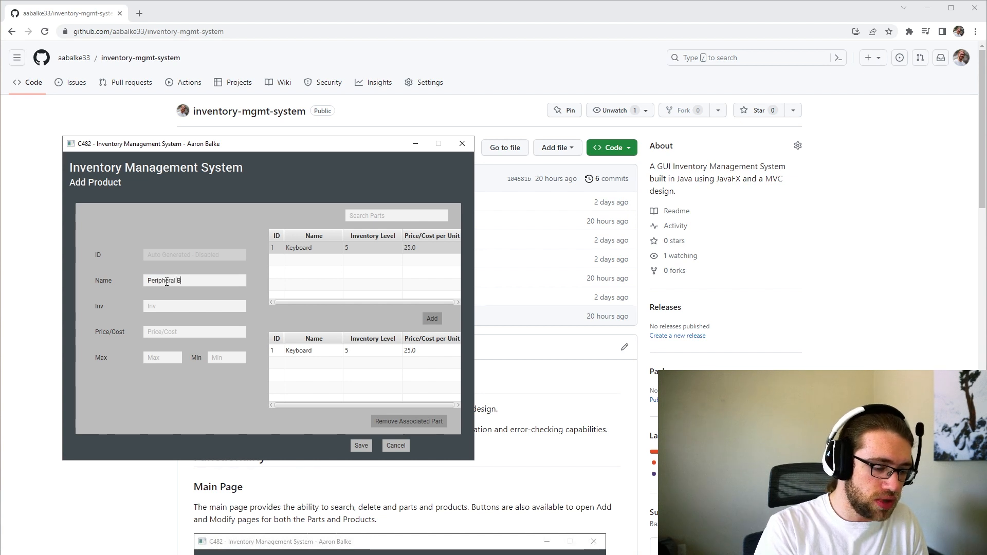
{"action": "type", "text": "undle"}
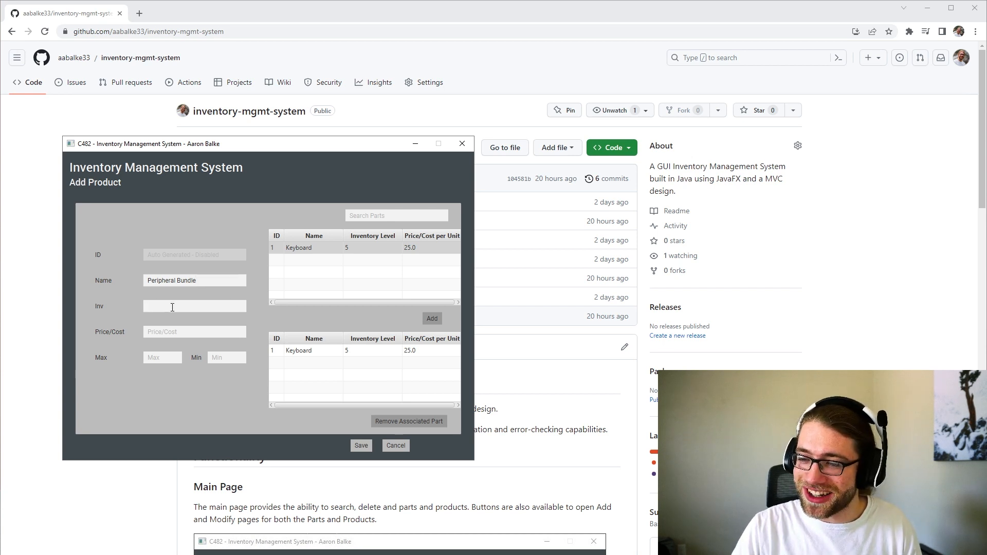
{"action": "type", "text": "5"}
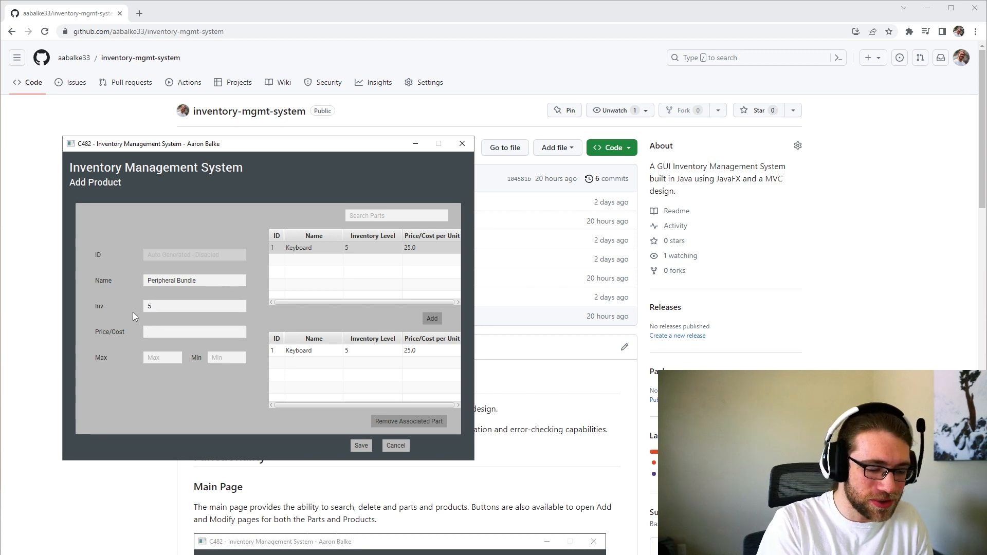
{"action": "type", "text": "100.00"}
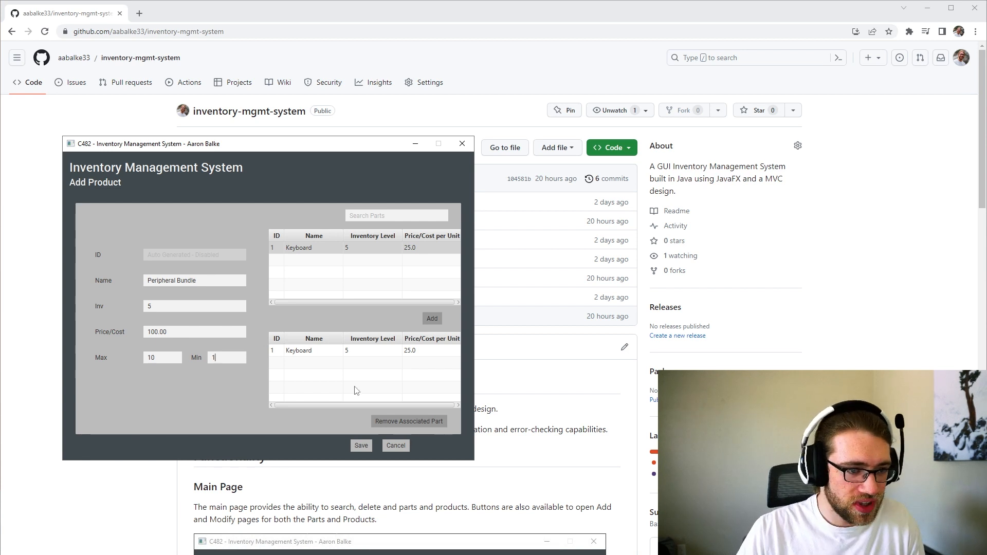
Answer the Keyboard removal prompt and save Peripheral Bundle (inventory 5, price 100.0)
{"action": "left_click", "coordinate": [407, 421]}
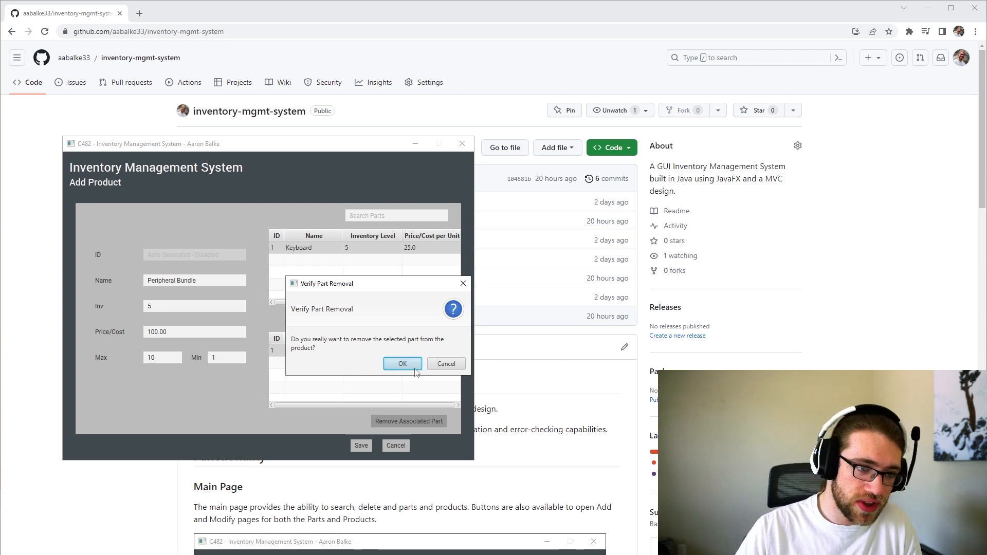
{"action": "left_click", "coordinate": [402, 364]}
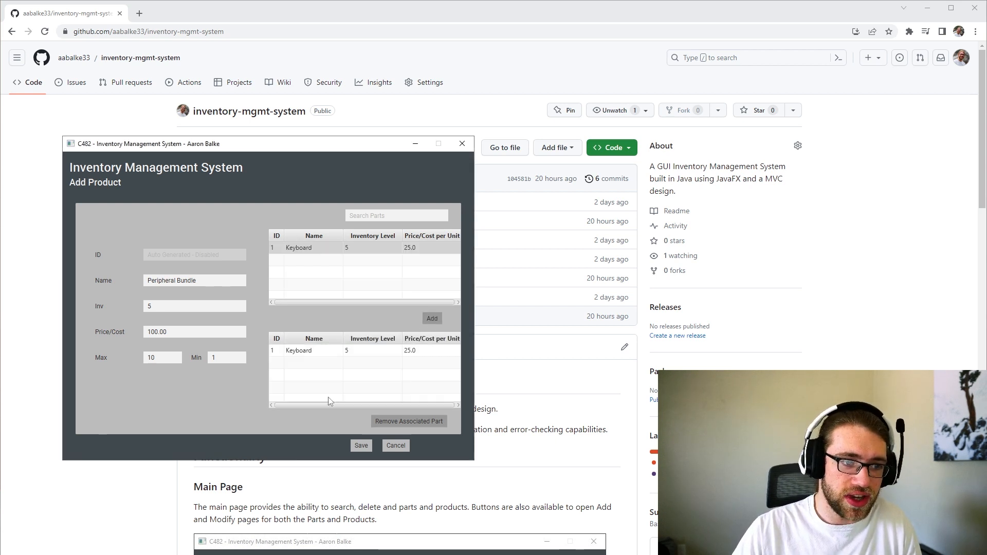
{"action": "left_click", "coordinate": [361, 445]}
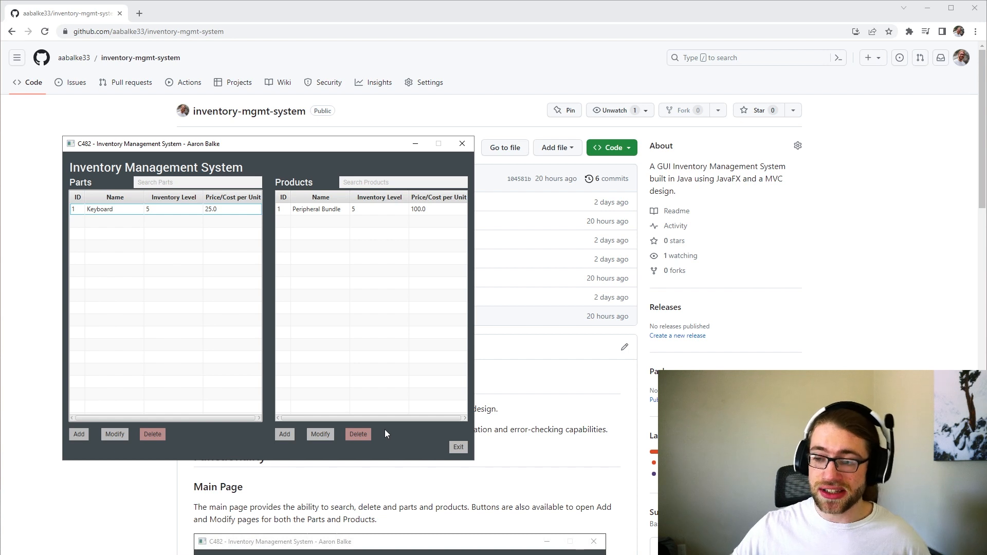
{"action": "mouse_move", "coordinate": [573, 468]}
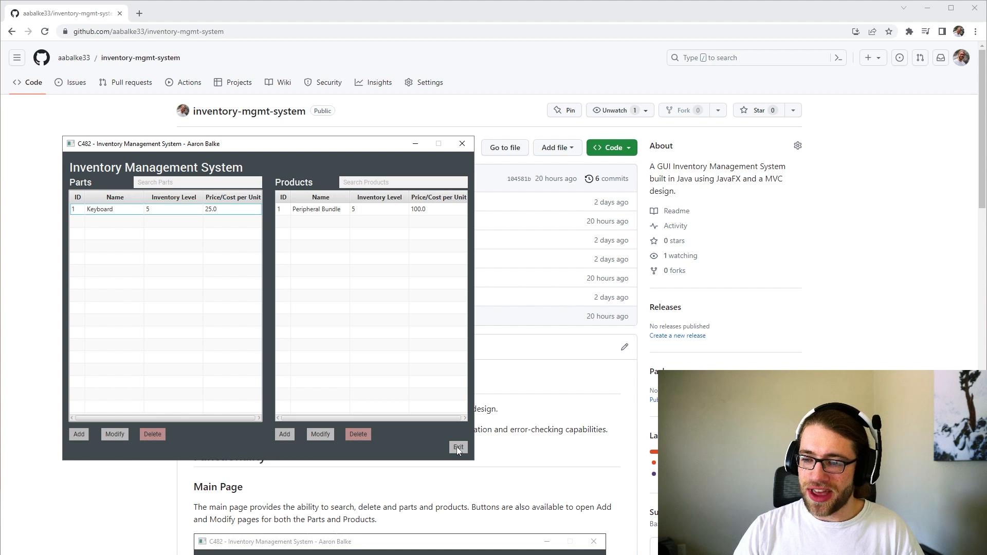
Exit the Inventory Management System from its main page
{"action": "left_click", "coordinate": [458, 446]}
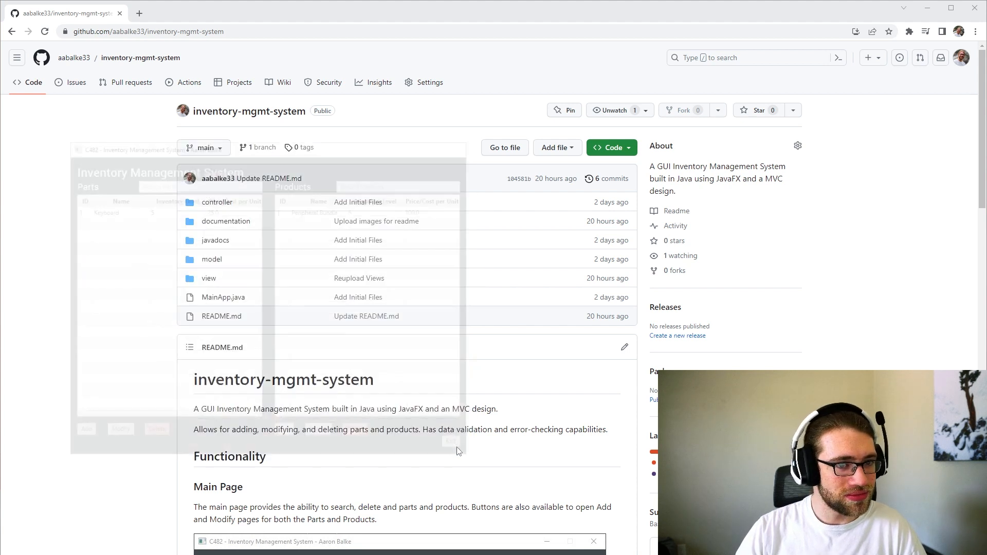